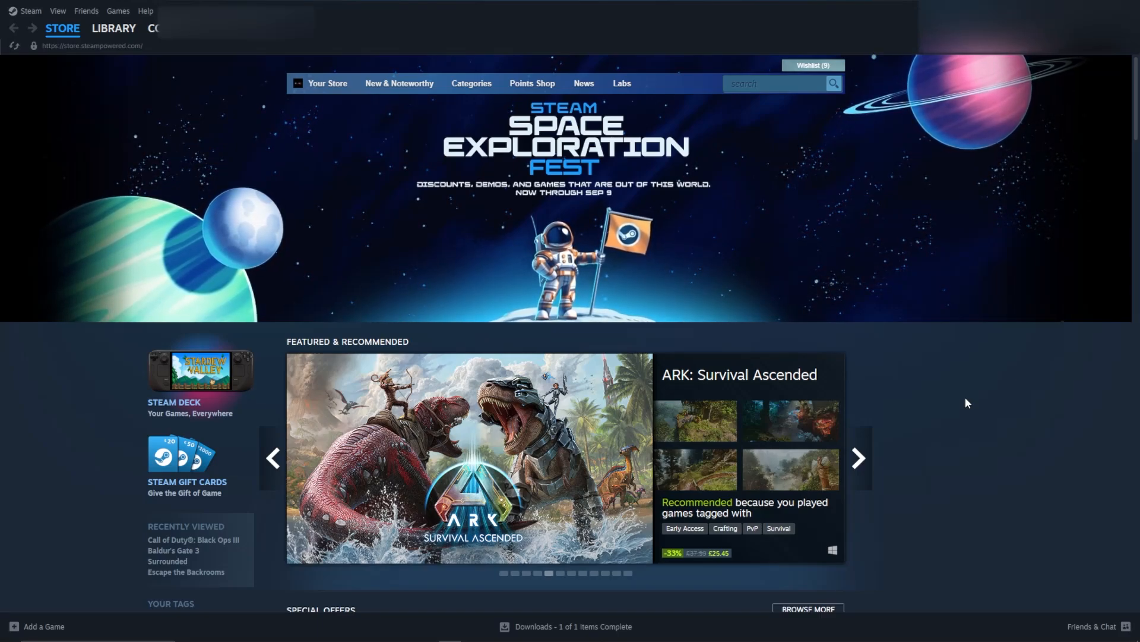
- Open Steam Settings on the Interface page and scroll to options like GPU accelerated rendering
left_click(856, 458)
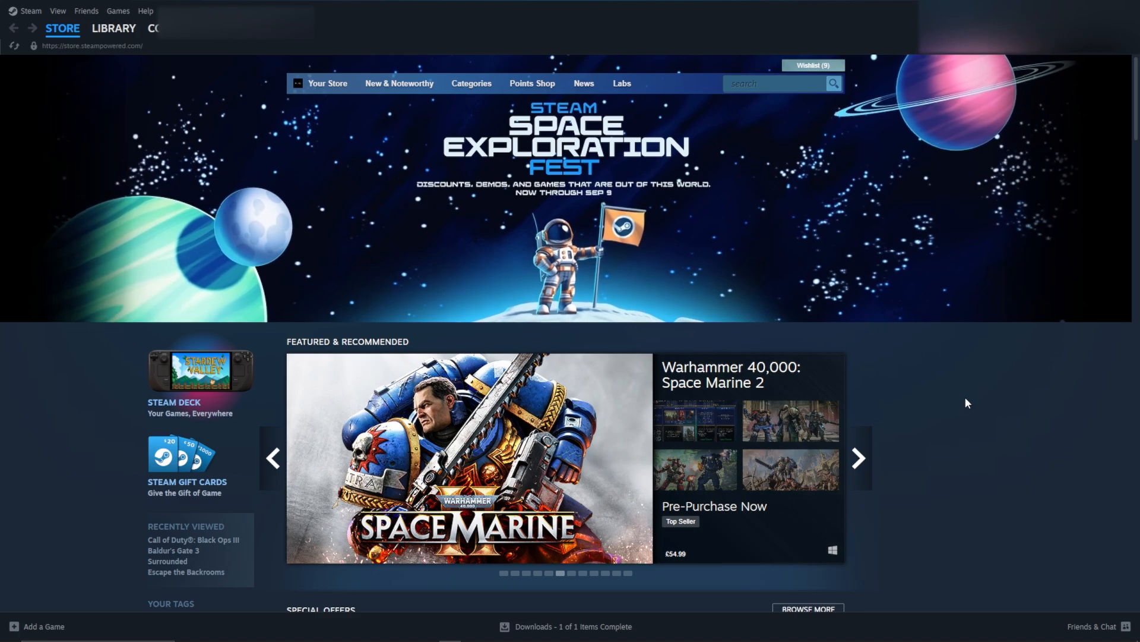
mouse_move(22, 16)
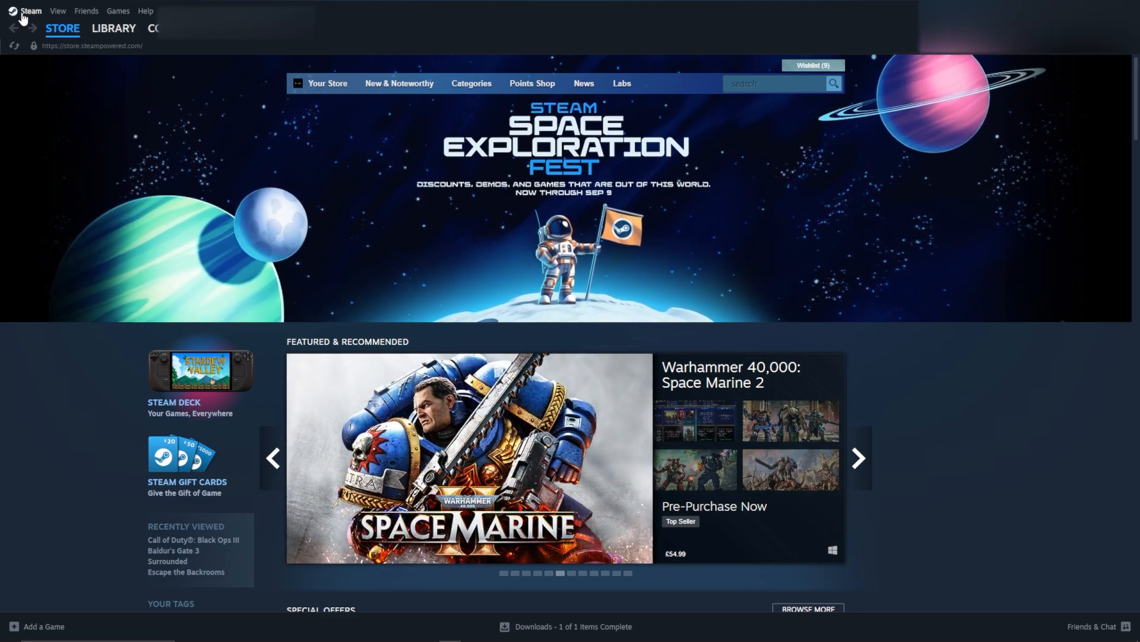
left_click(30, 10)
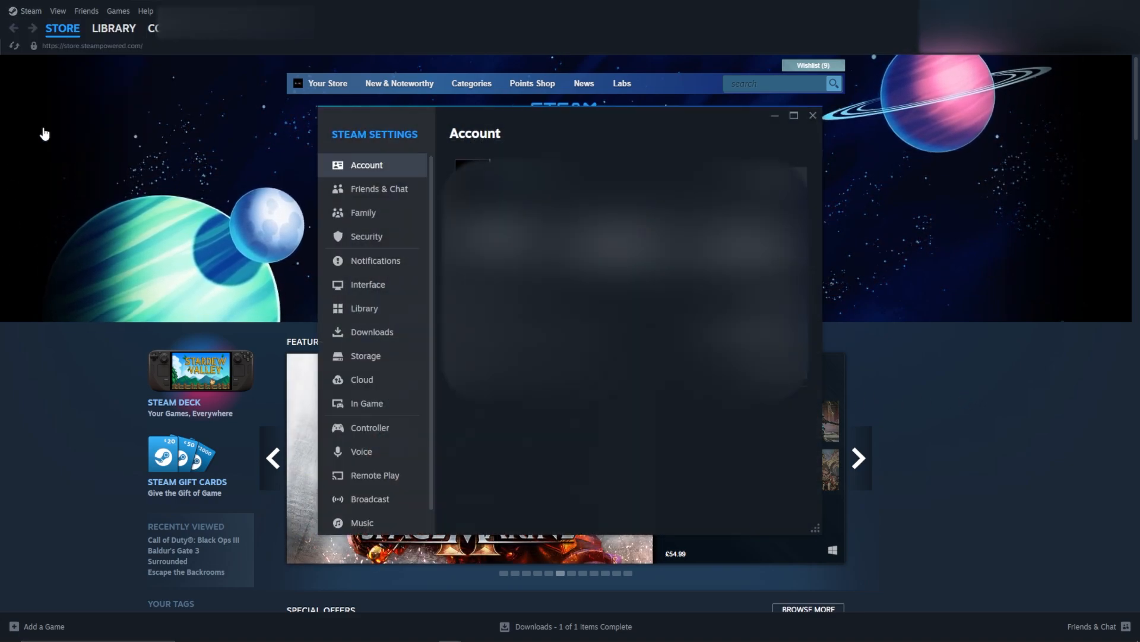
left_click(367, 285)
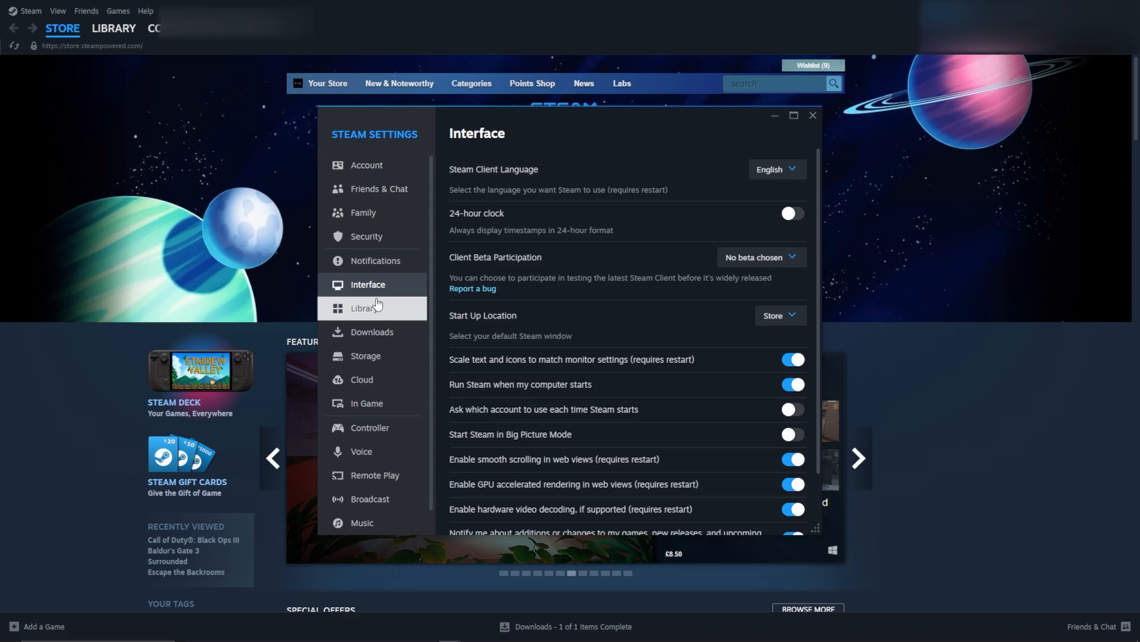
scroll("down", 3)
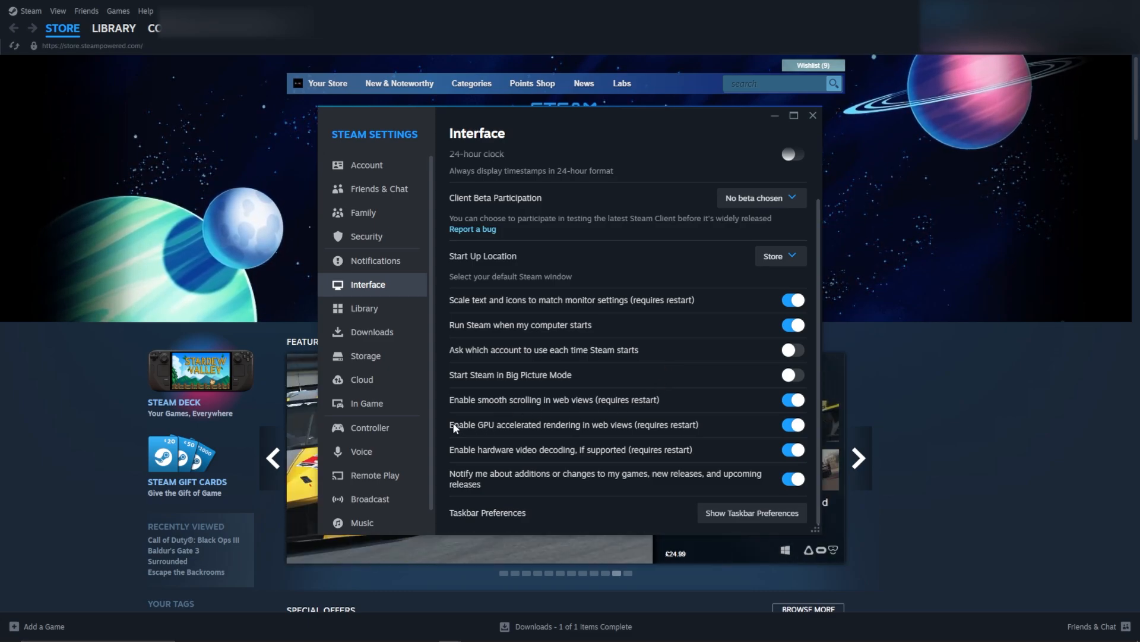
- View the In Game overlay options, then the Remote Play page with its paired device
left_click(366, 403)
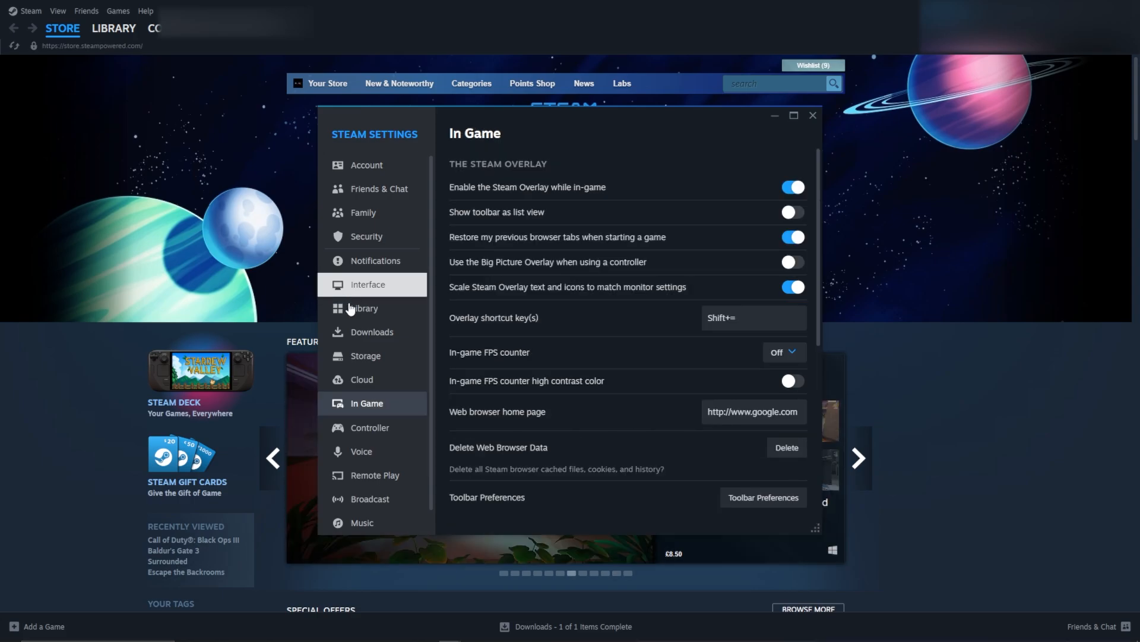
mouse_move(366, 412)
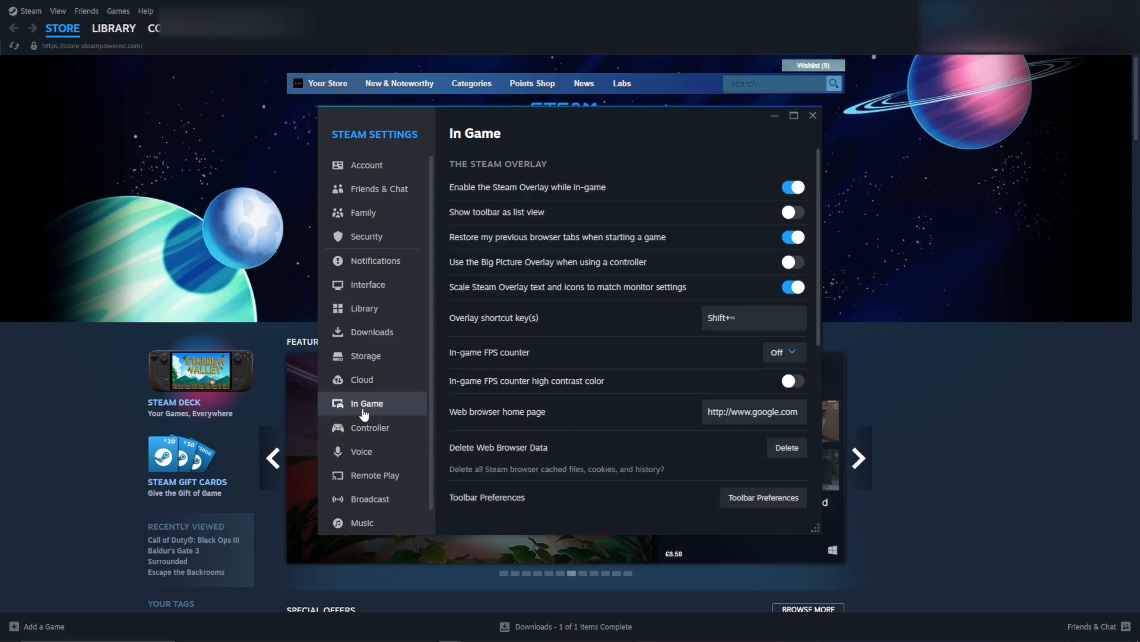
mouse_move(507, 198)
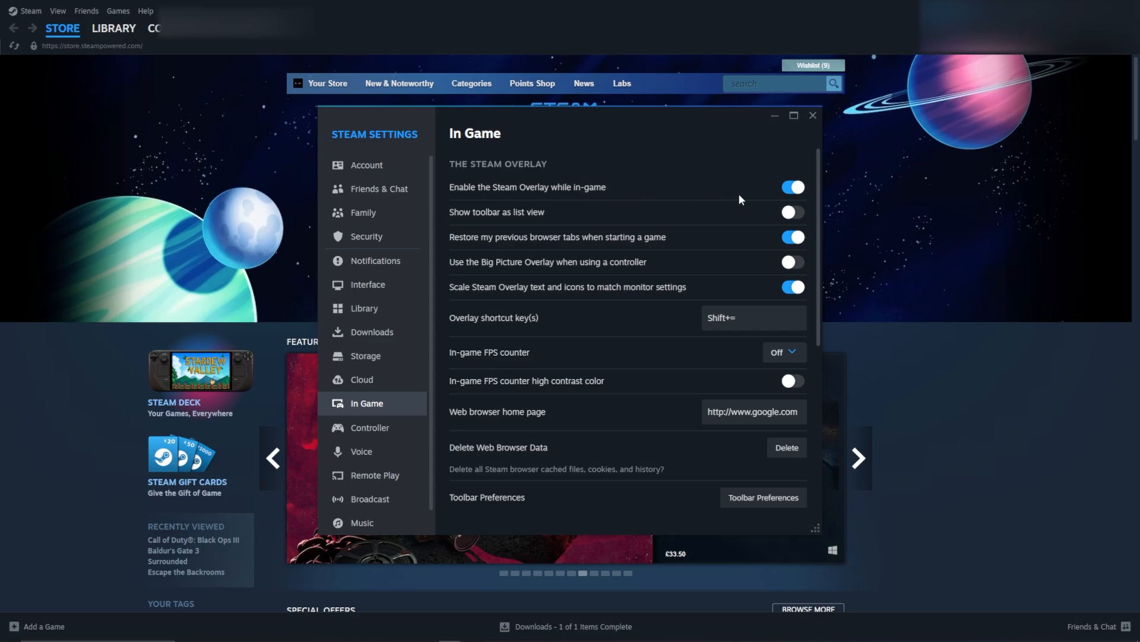
left_click(375, 474)
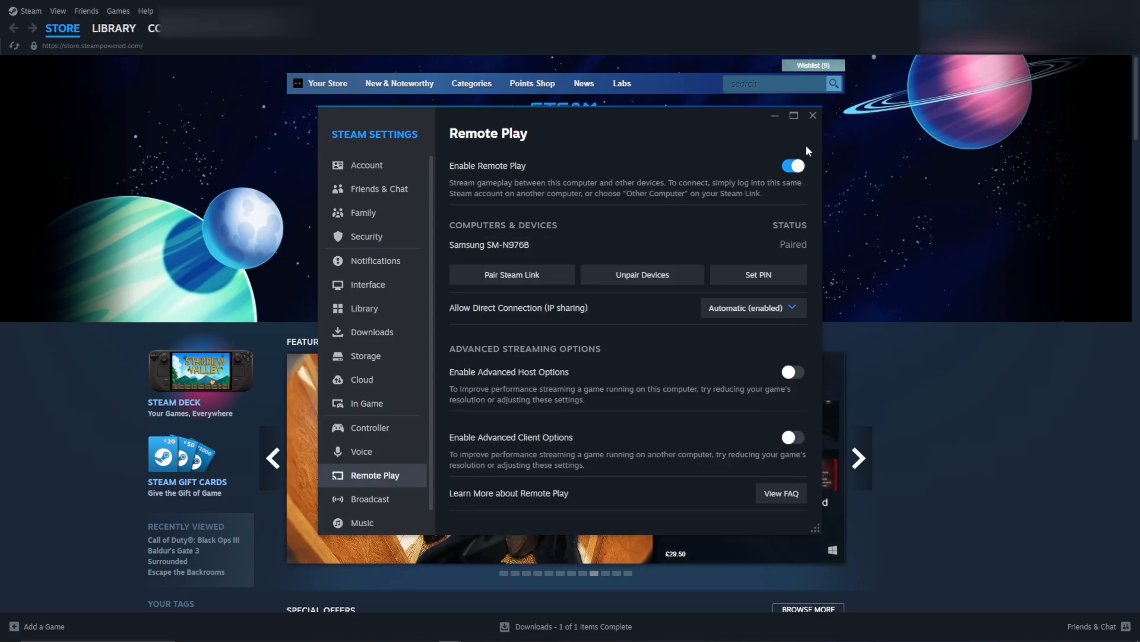